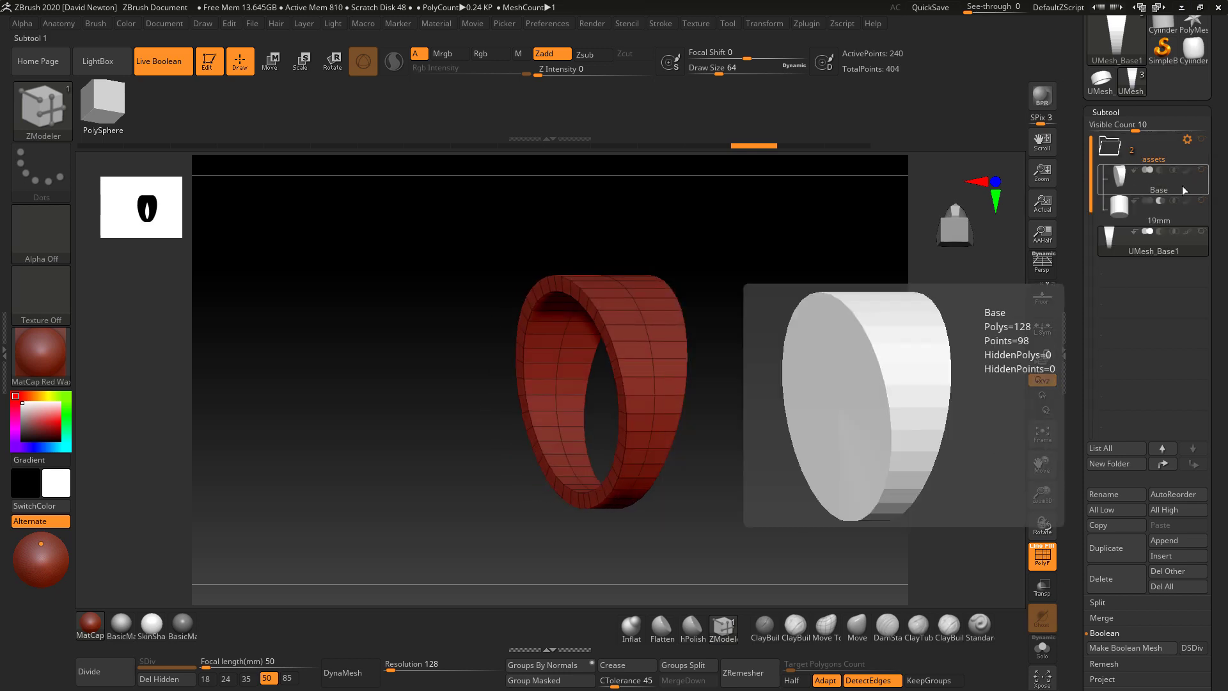
Select the UMesh_Base1 ring band in the Subtool list so it becomes the active mesh
click(1158, 219)
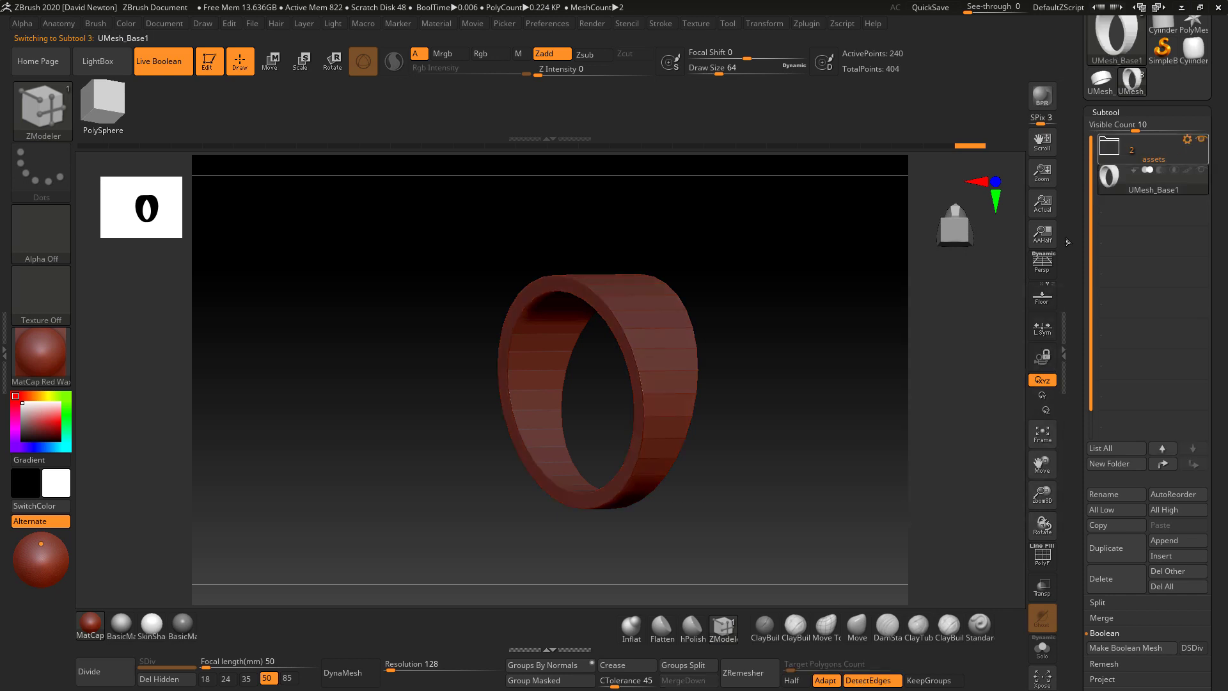
Rotate the band to its edge-on side orthographic profile
drag(595, 369, 805, 331)
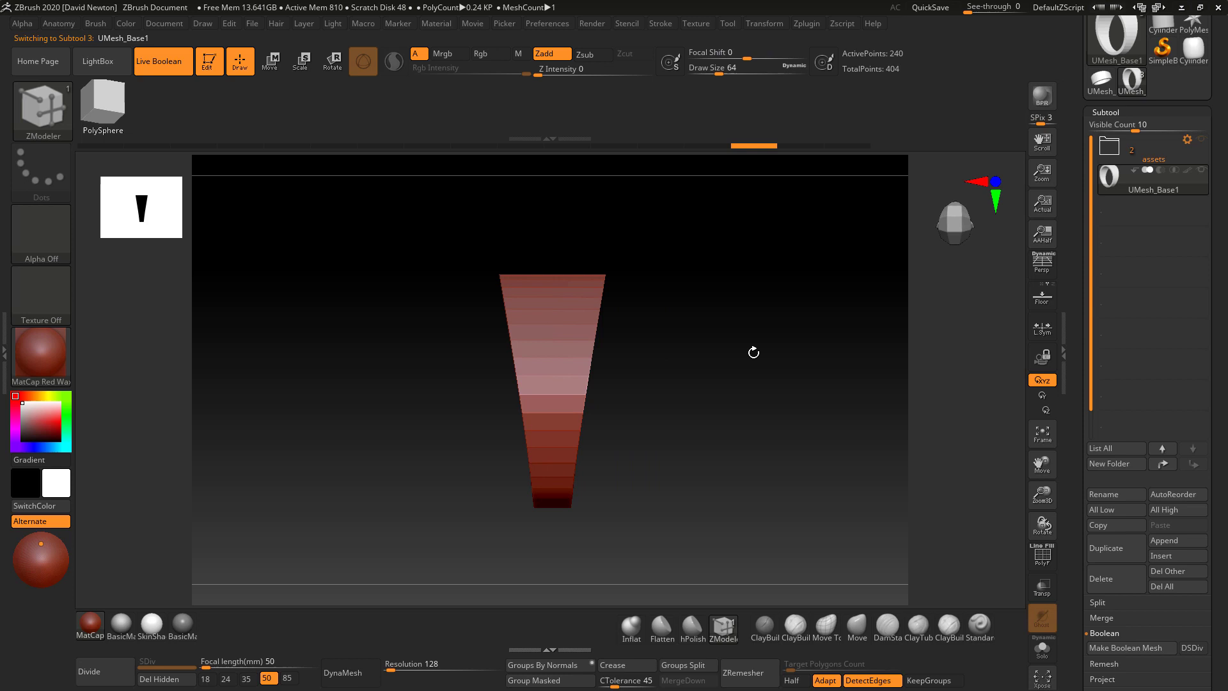
mouse_move(1041, 264)
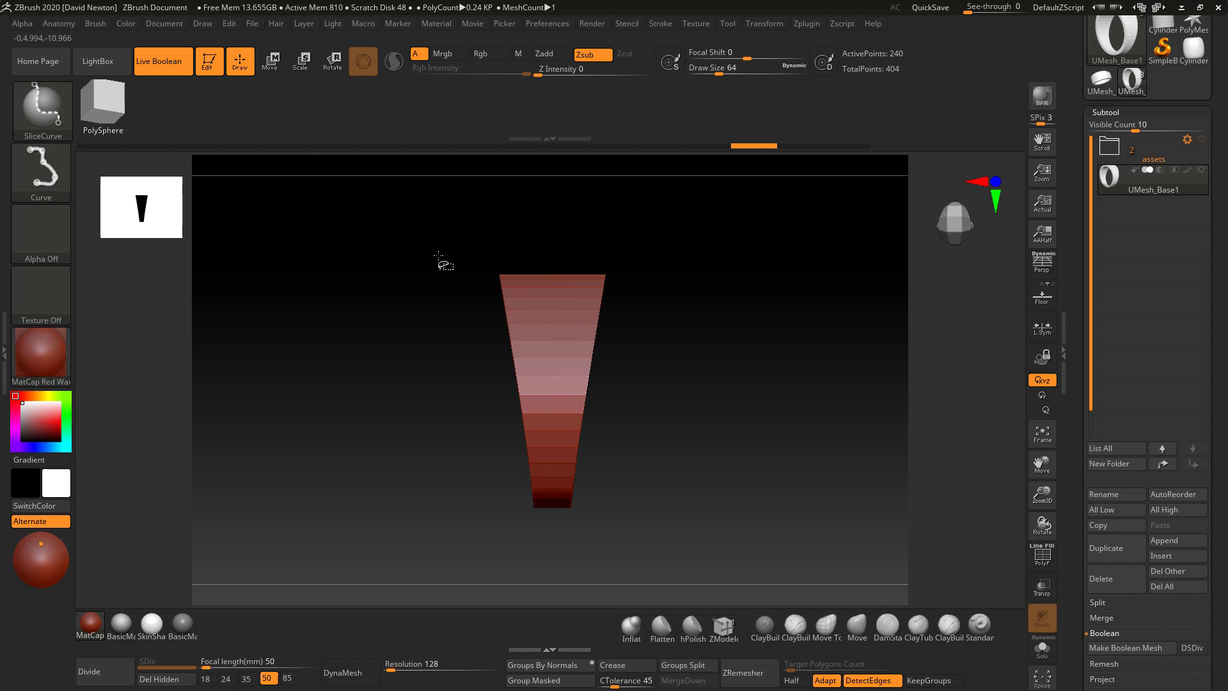
mouse_move(41, 110)
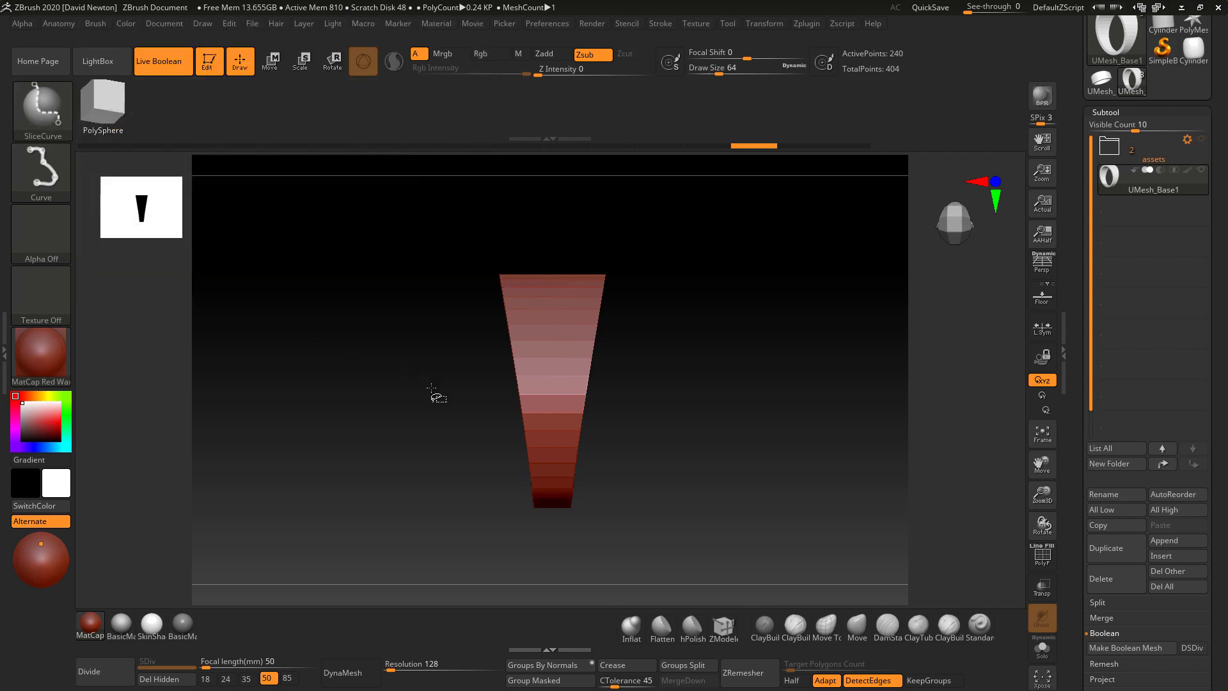
mouse_move(500, 258)
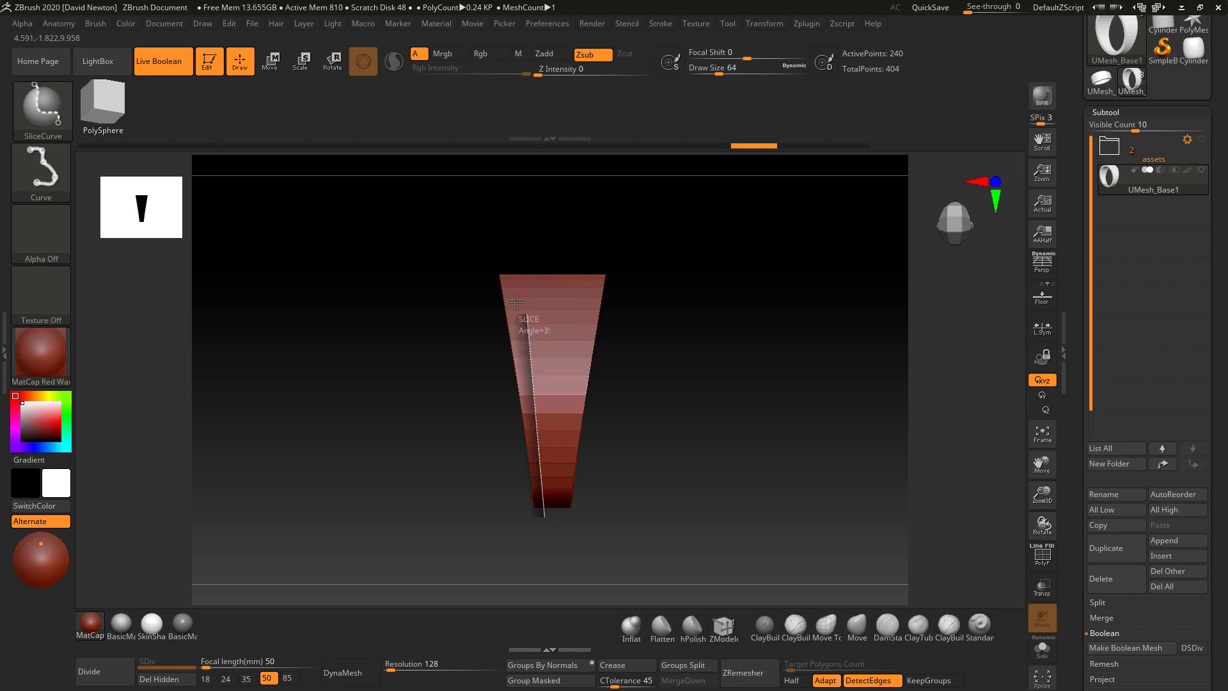
Cut SliceCurve lines along the band's top and its left and right tapered sides
drag(537, 317, 528, 241)
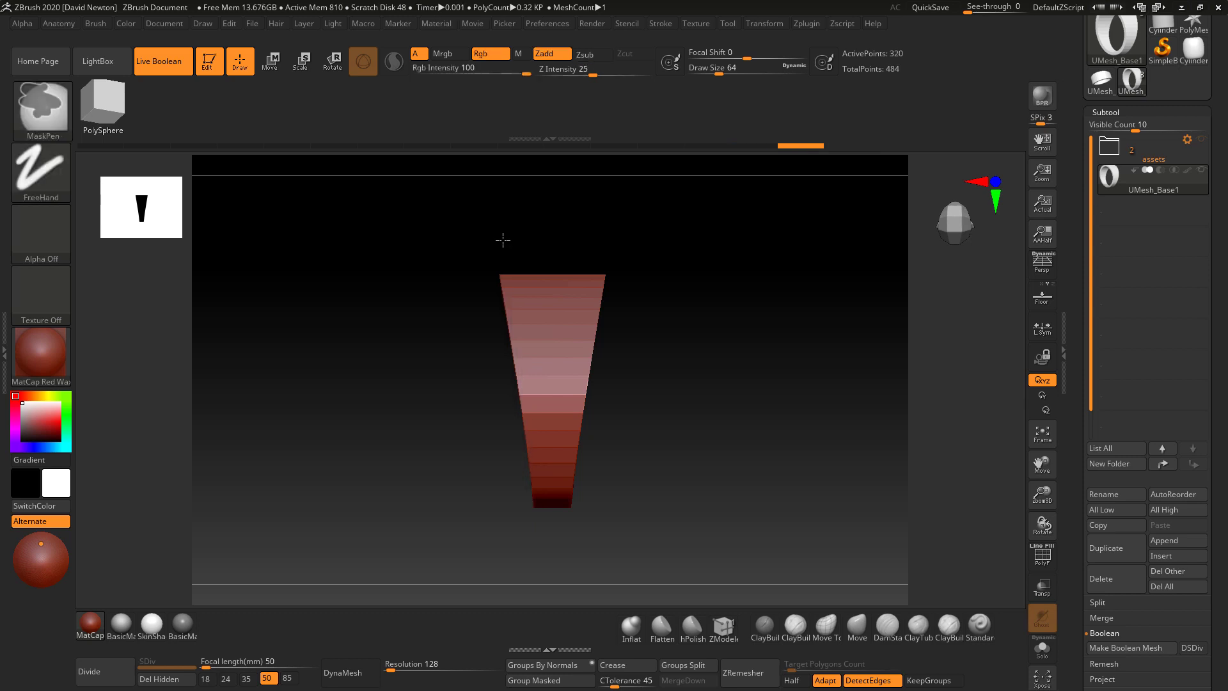
click(1042, 556)
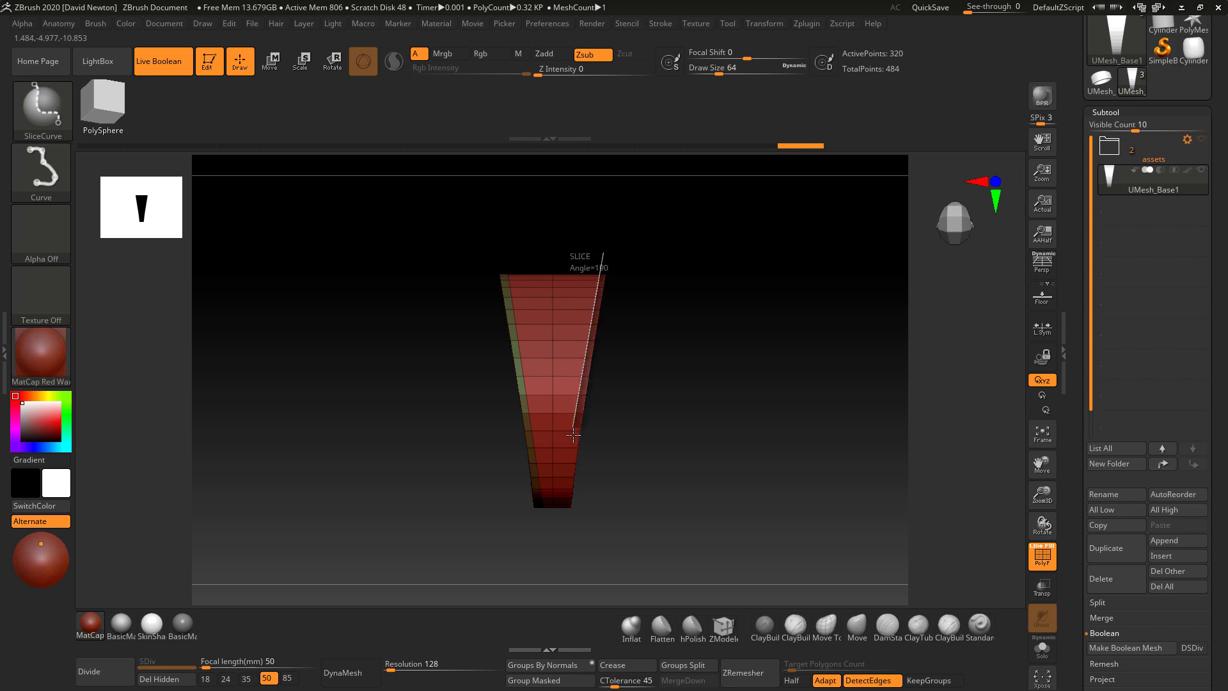
drag(573, 434, 532, 497)
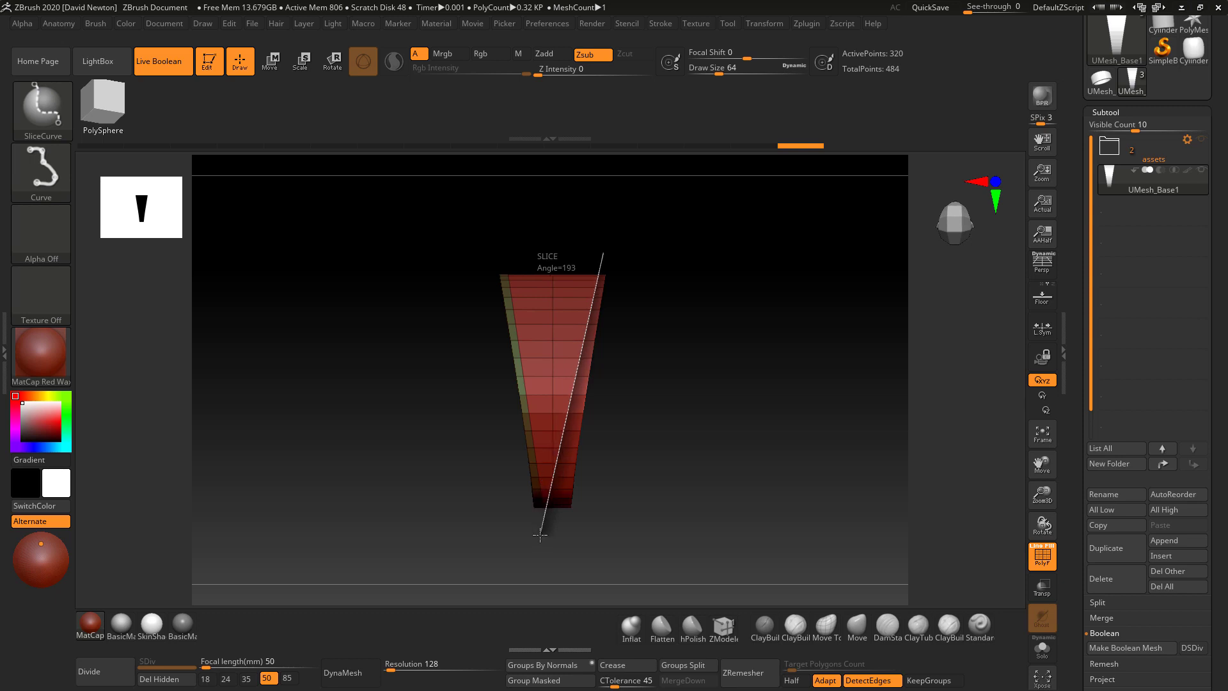
drag(539, 536, 553, 536)
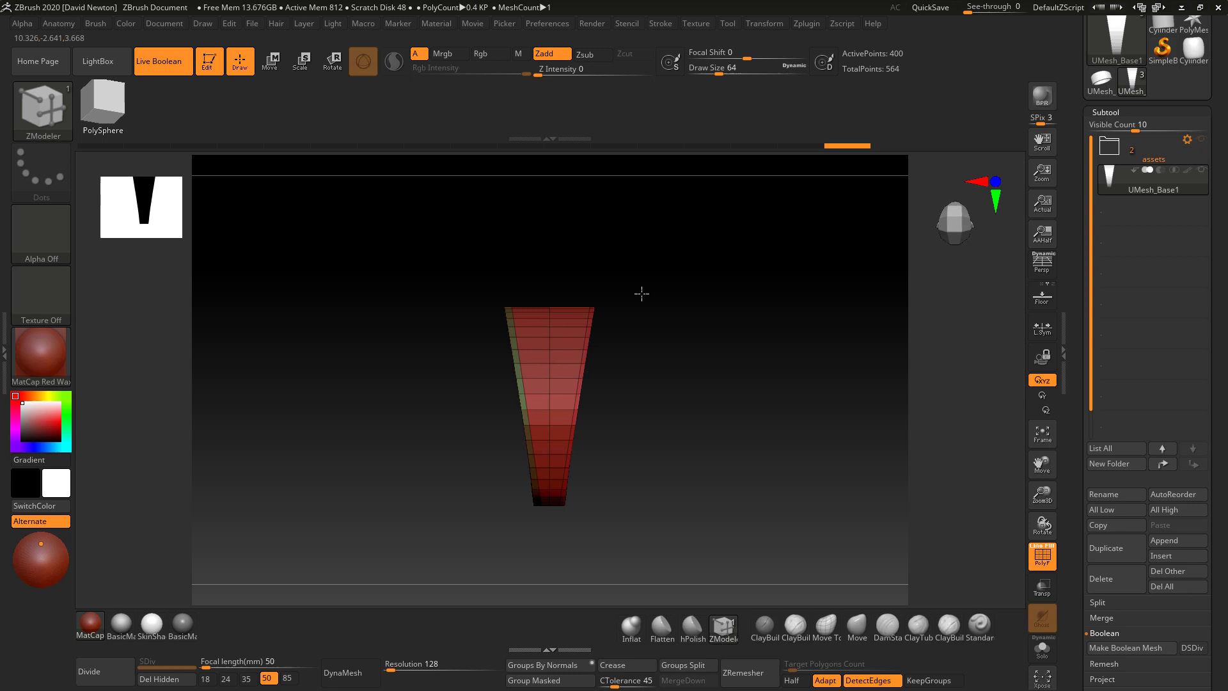
Draw a diagonal slice across the band, then undo the slices back to the 240-point mesh
click(582, 54)
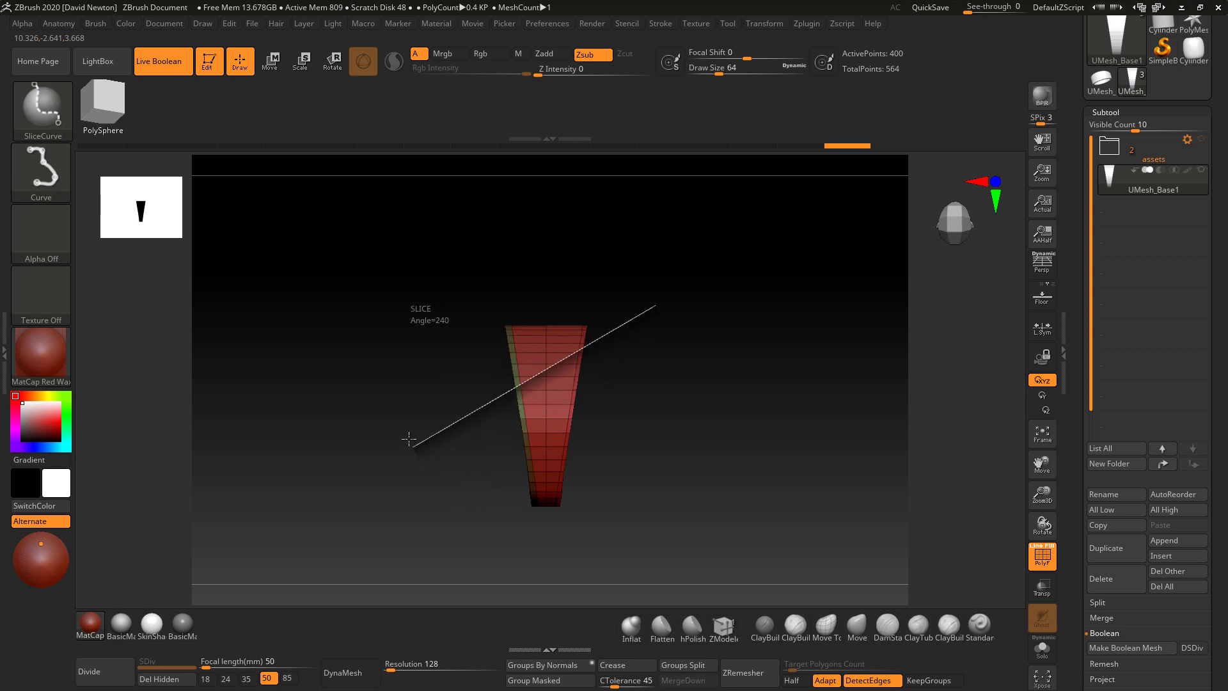
drag(407, 437, 414, 461)
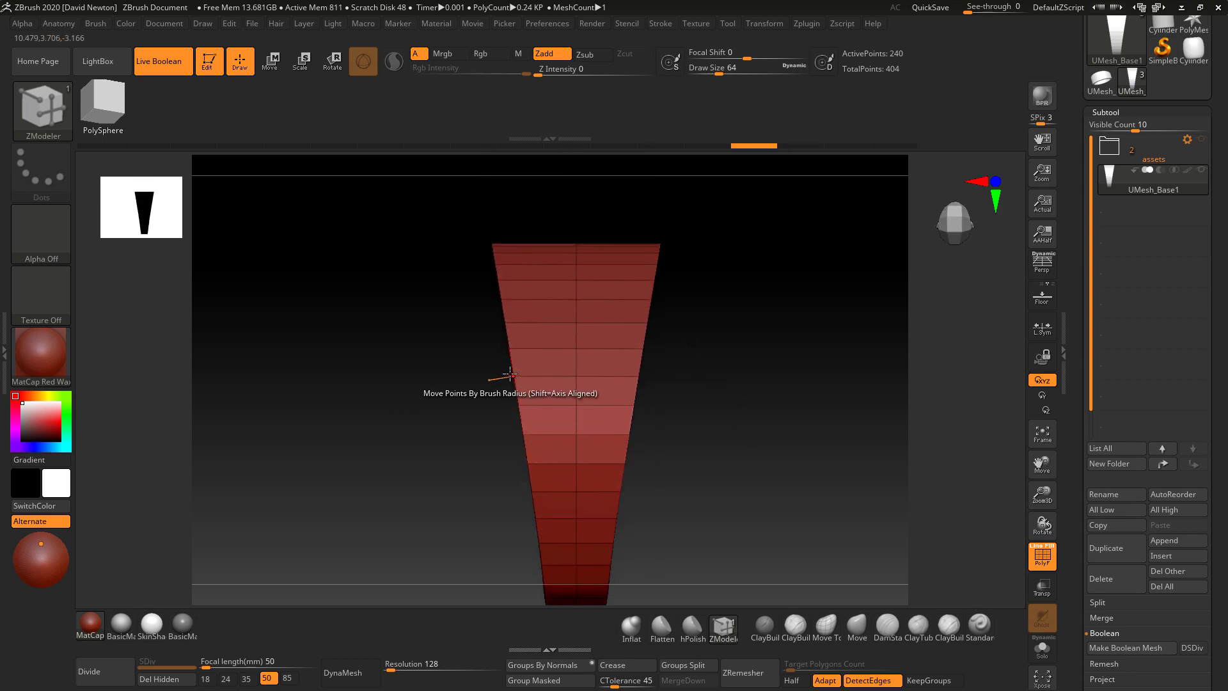
mouse_move(41, 110)
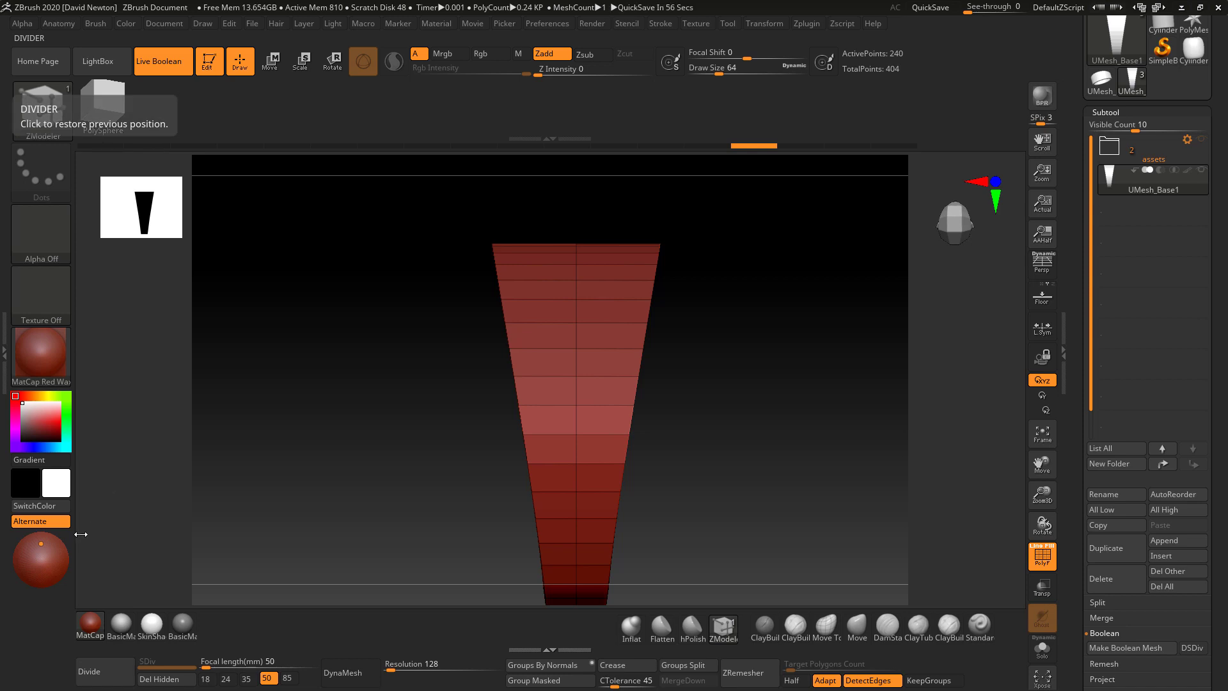
mouse_move(745, 474)
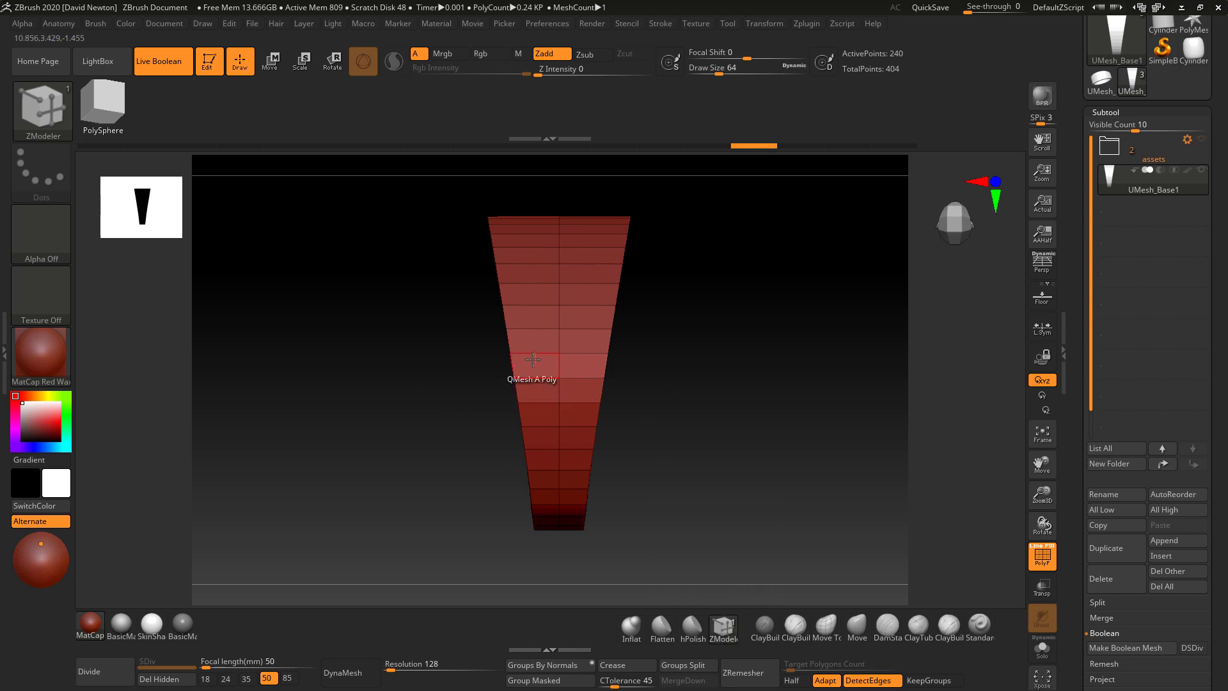
click(532, 359)
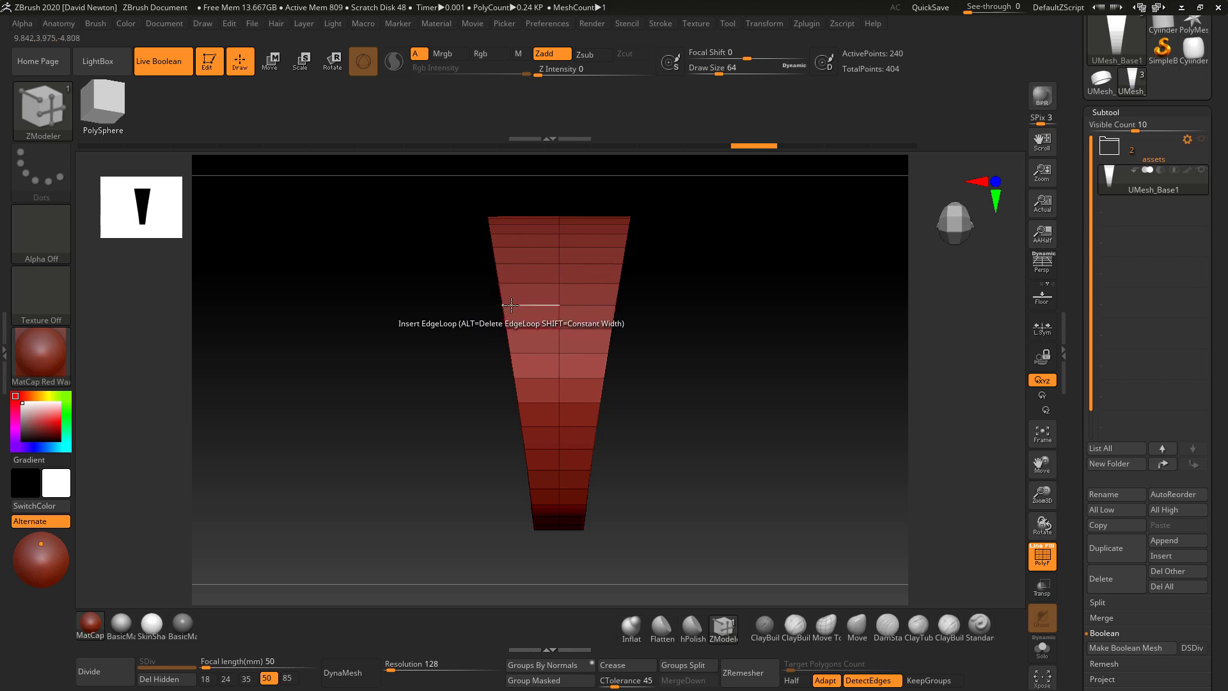
click(511, 306)
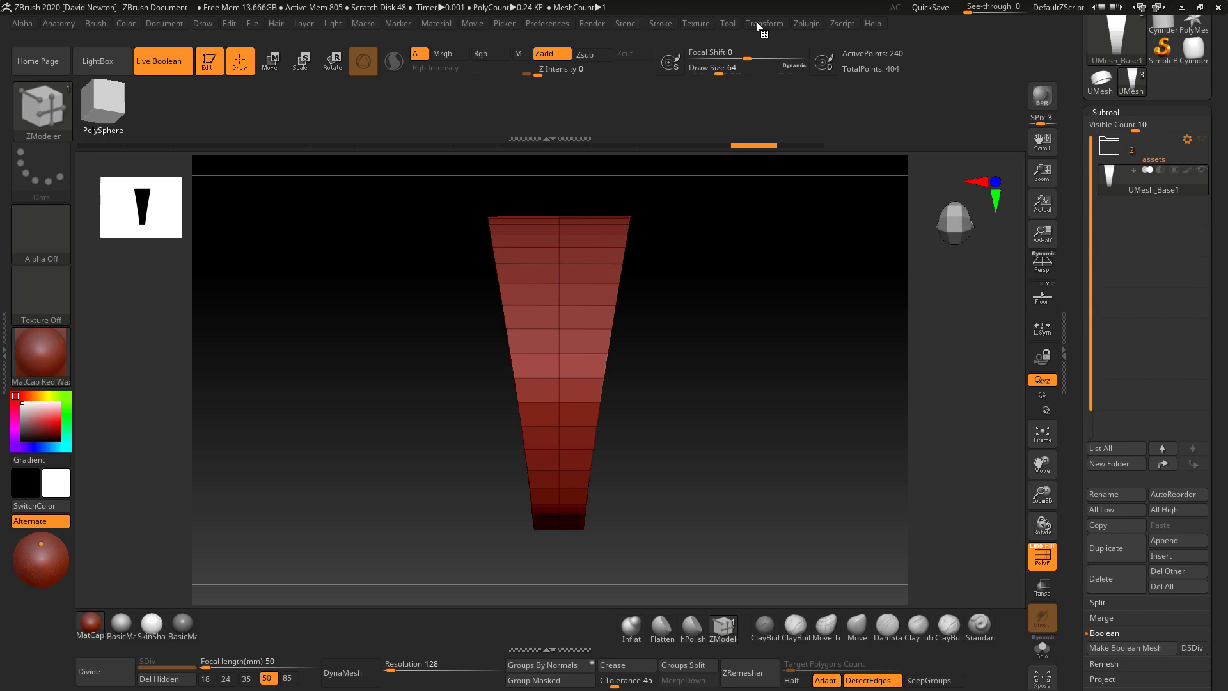
Insert a ZModeler edge loop along the band's length, raising it to 320 points
click(765, 23)
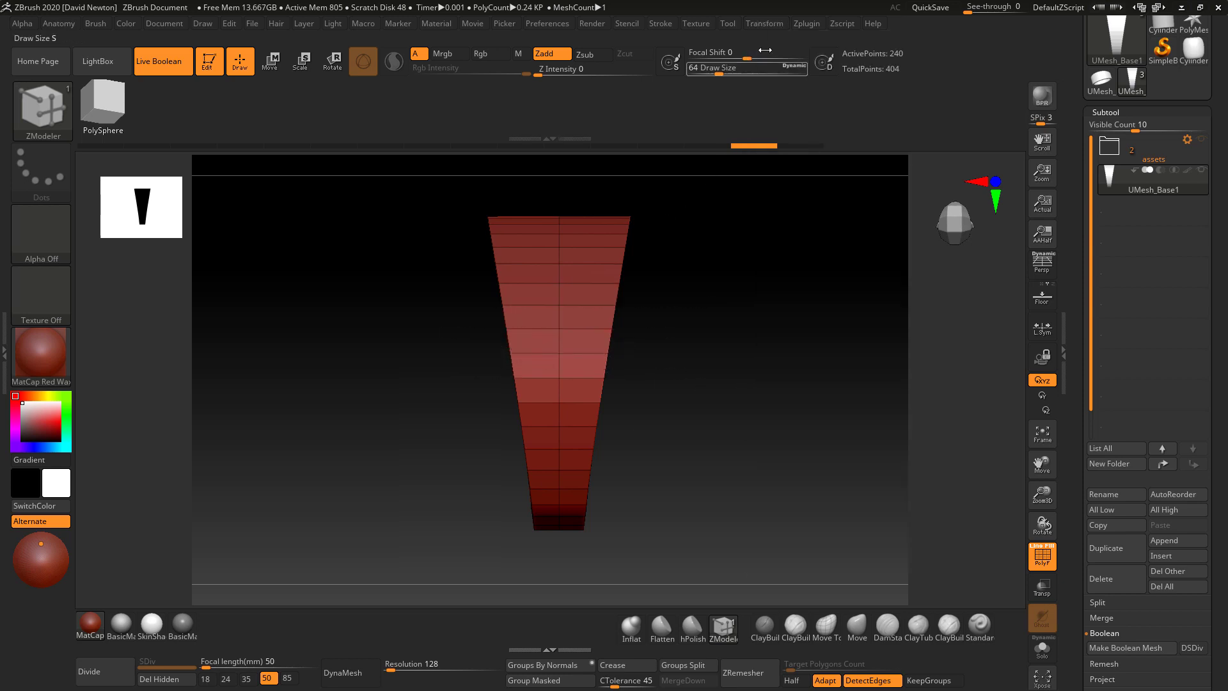
click(763, 23)
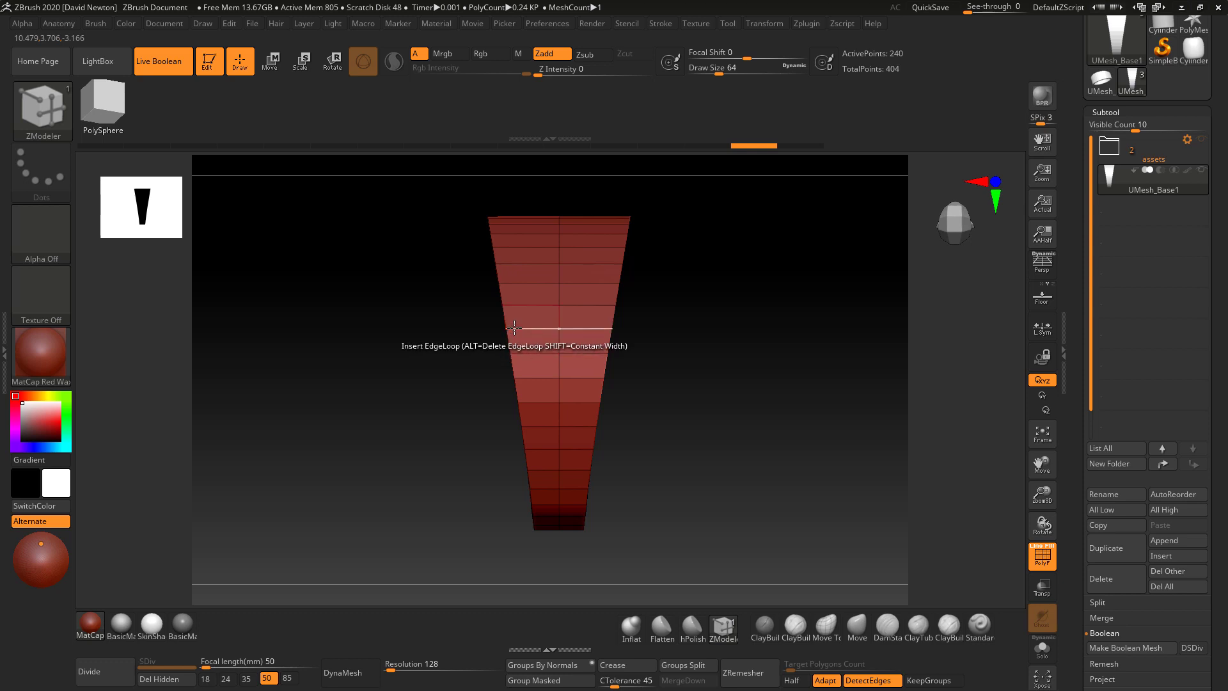
click(513, 327)
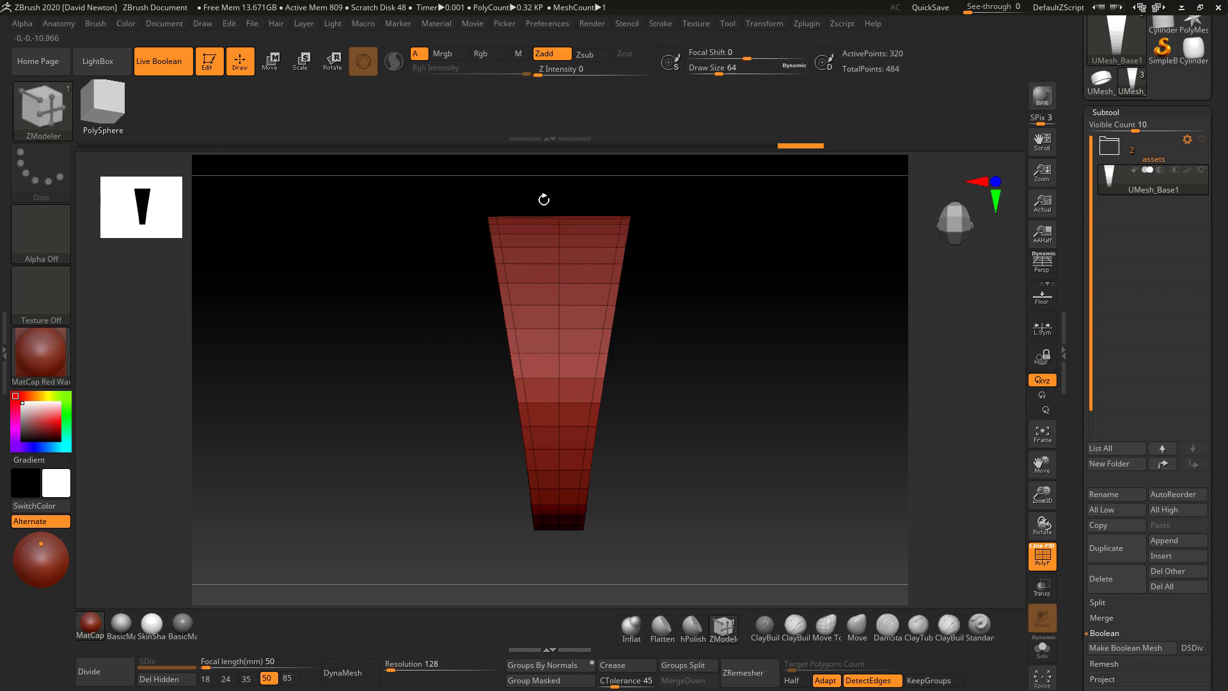
Mask the thin strips along both tapered sides and group them into their own polygroup
click(481, 54)
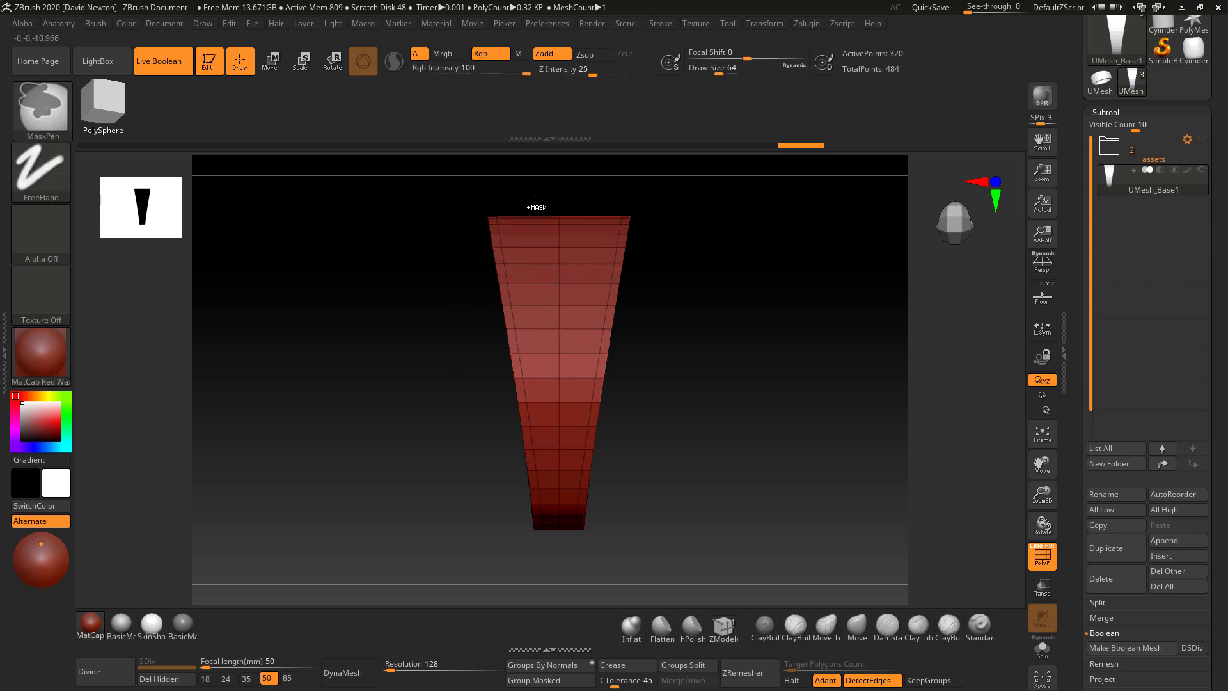
drag(551, 202, 564, 513)
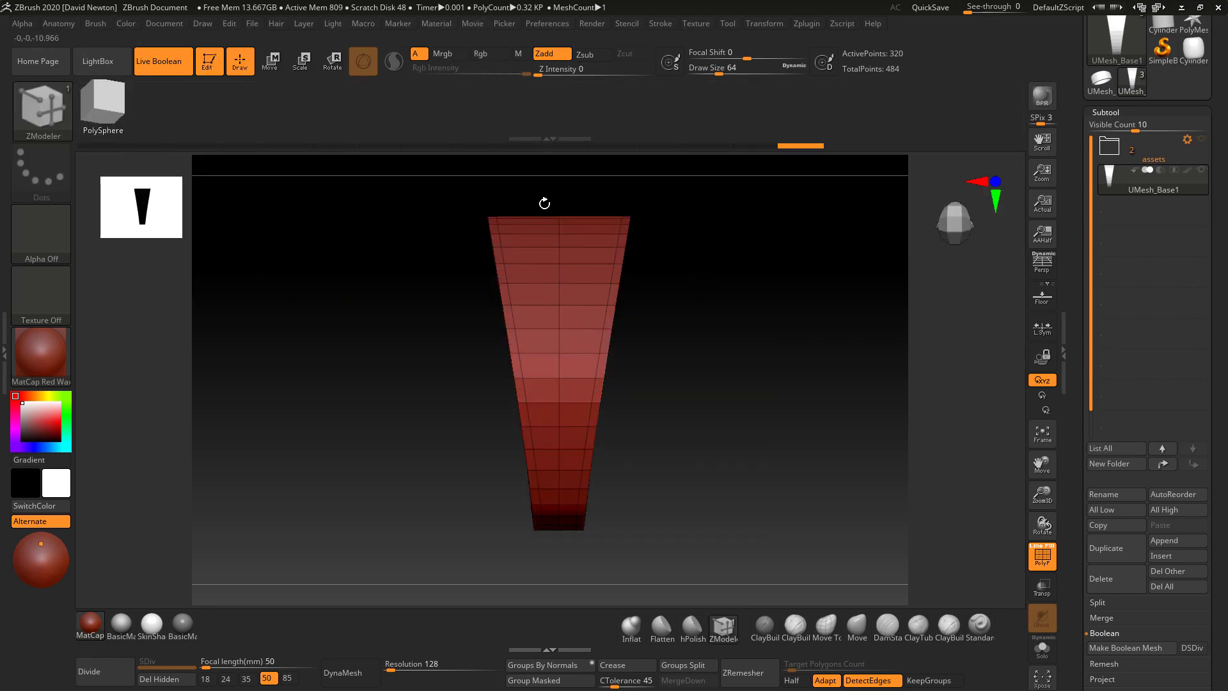
drag(559, 200, 559, 563)
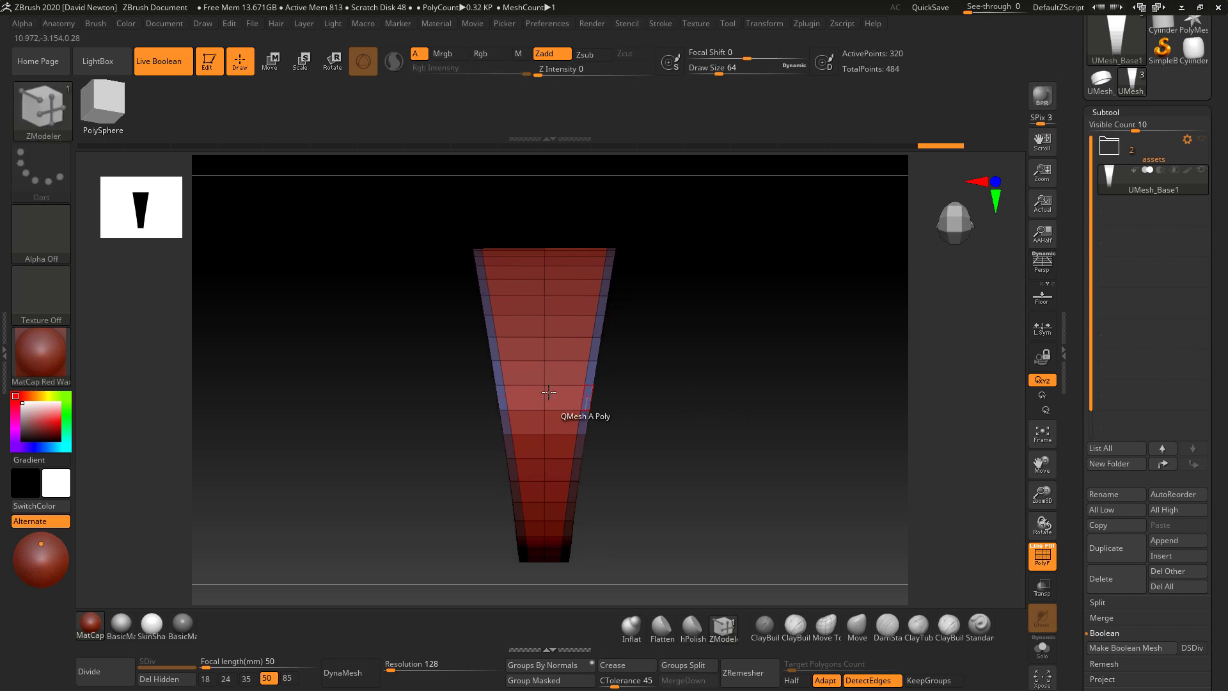
mouse_move(532, 383)
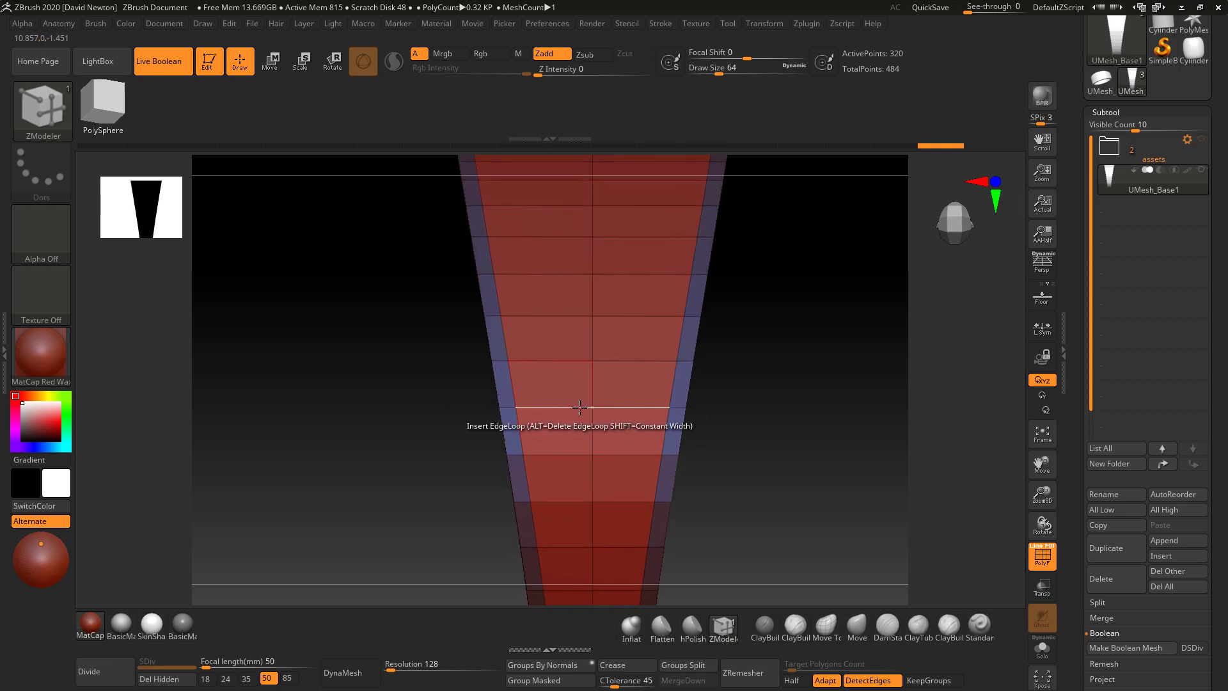
Insert two more lengthwise edge loops near the band's centre, bringing it to 480 points
click(579, 407)
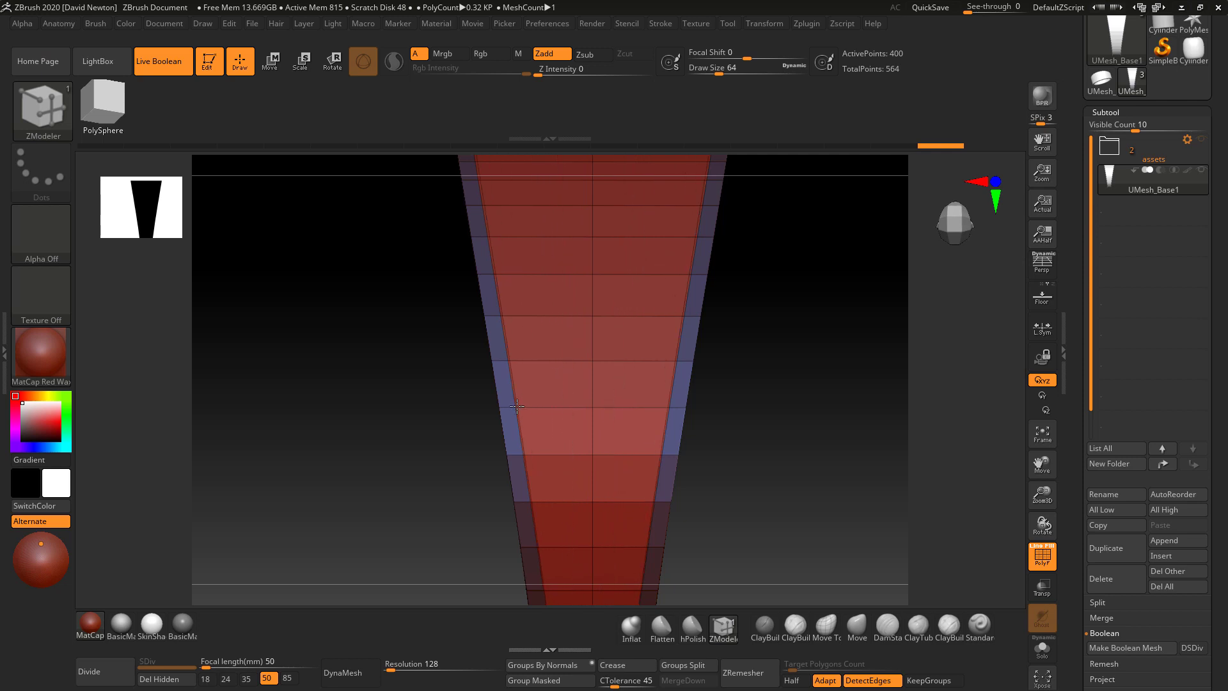
mouse_move(580, 403)
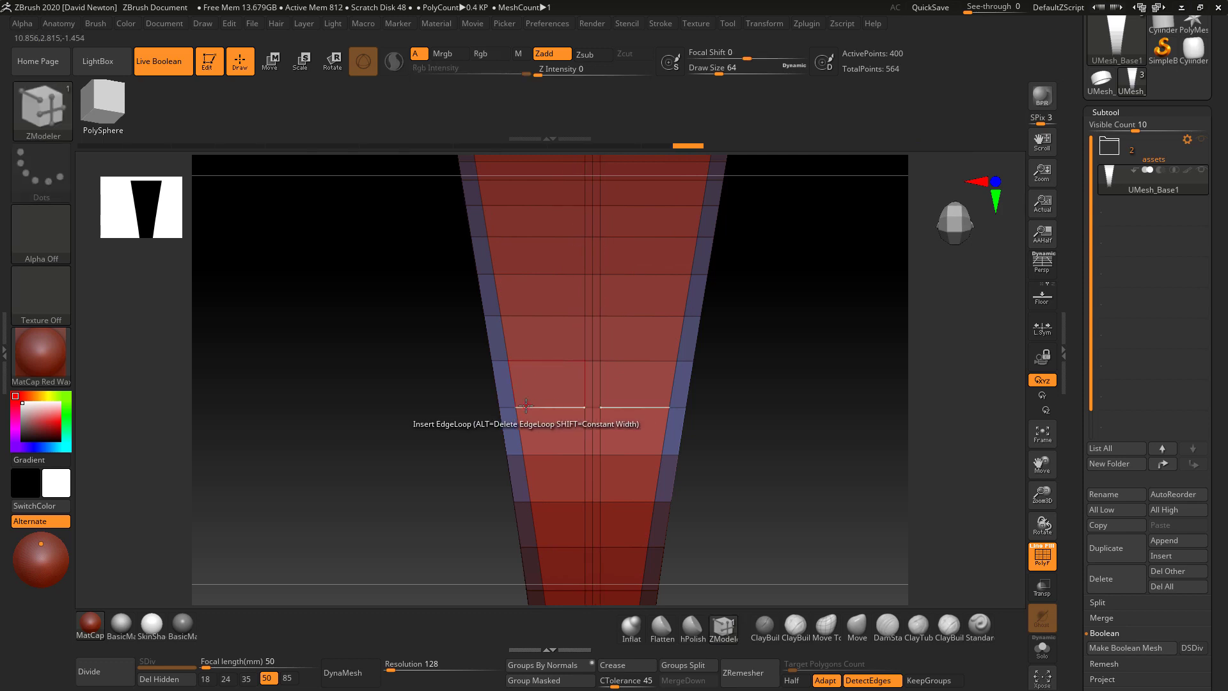
click(524, 405)
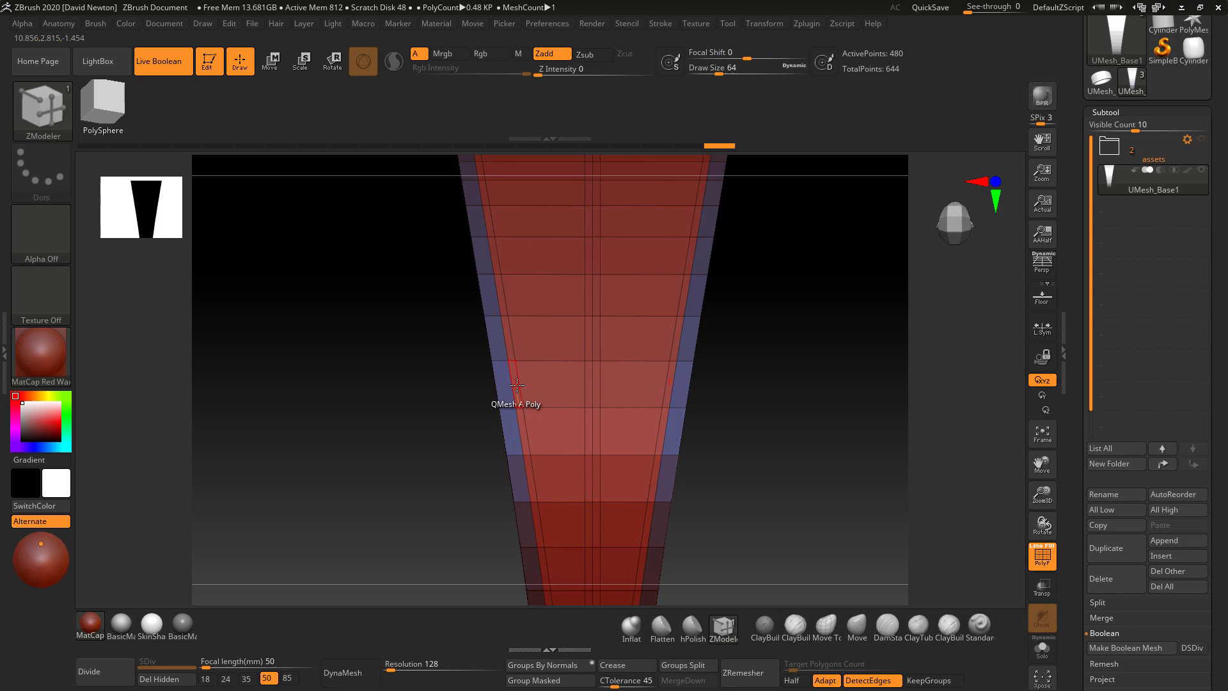
mouse_move(524, 438)
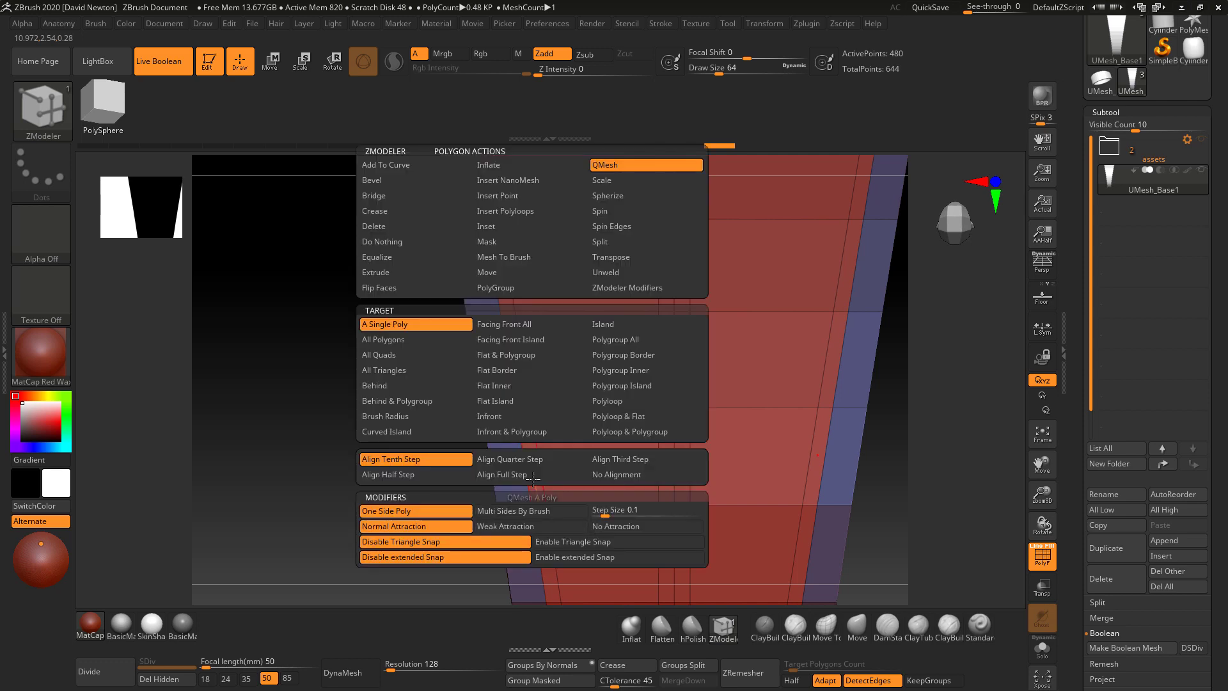
mouse_move(501, 242)
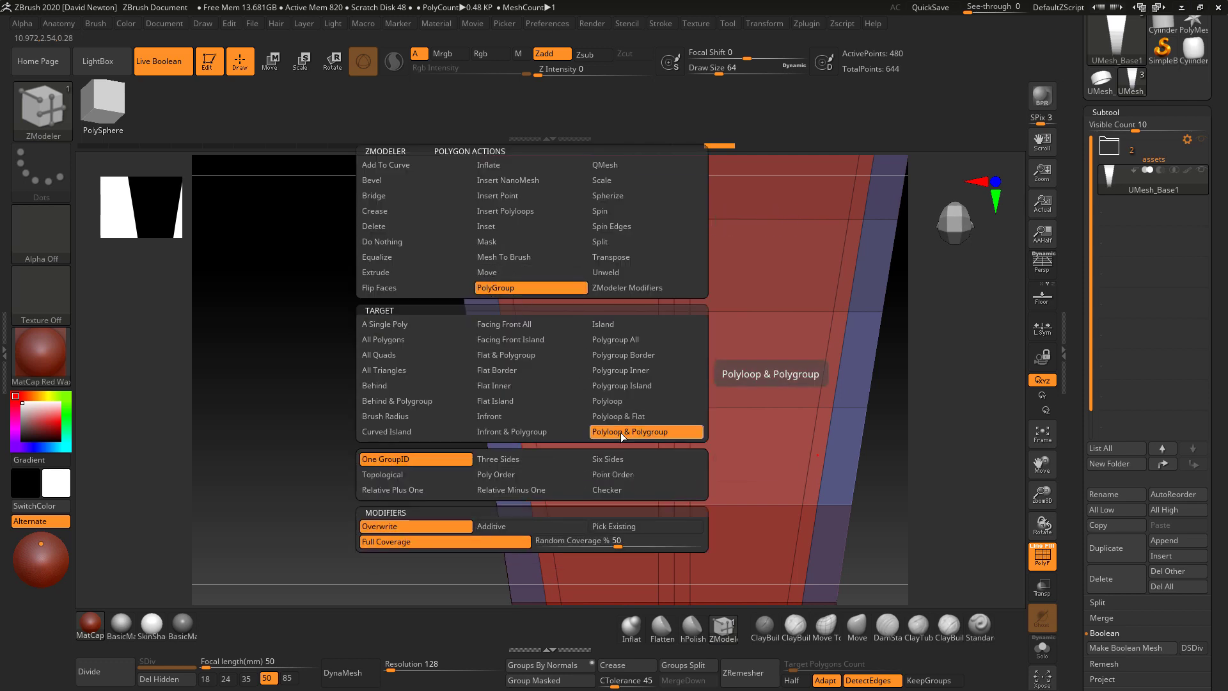
Polygroup the new strips with target Polyloop & Polygroup and view the ring in 3D
click(644, 431)
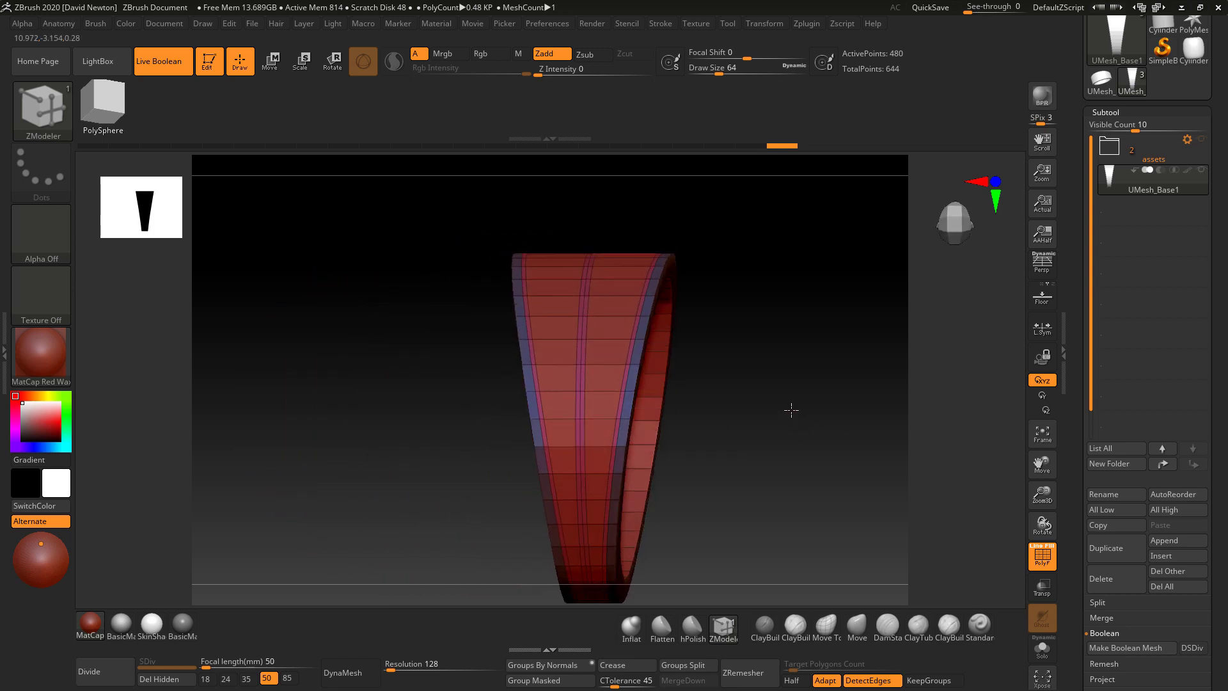
drag(790, 409, 812, 429)
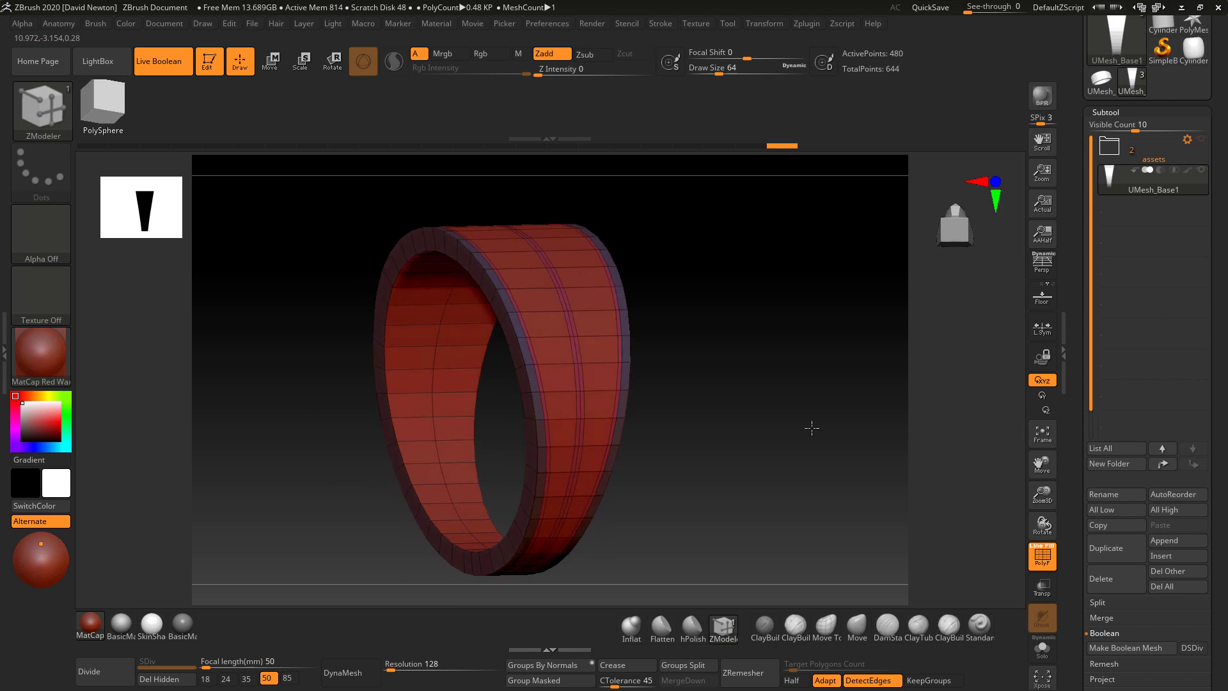